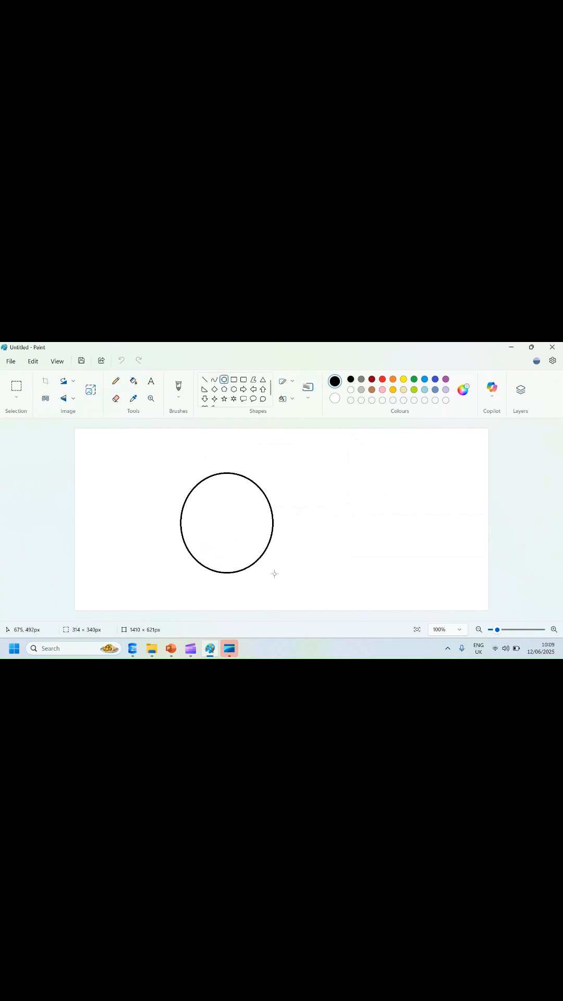
Recolour the first circle yellow, draw an overlapping second circle and pencil the letter R beside it.
click(403, 379)
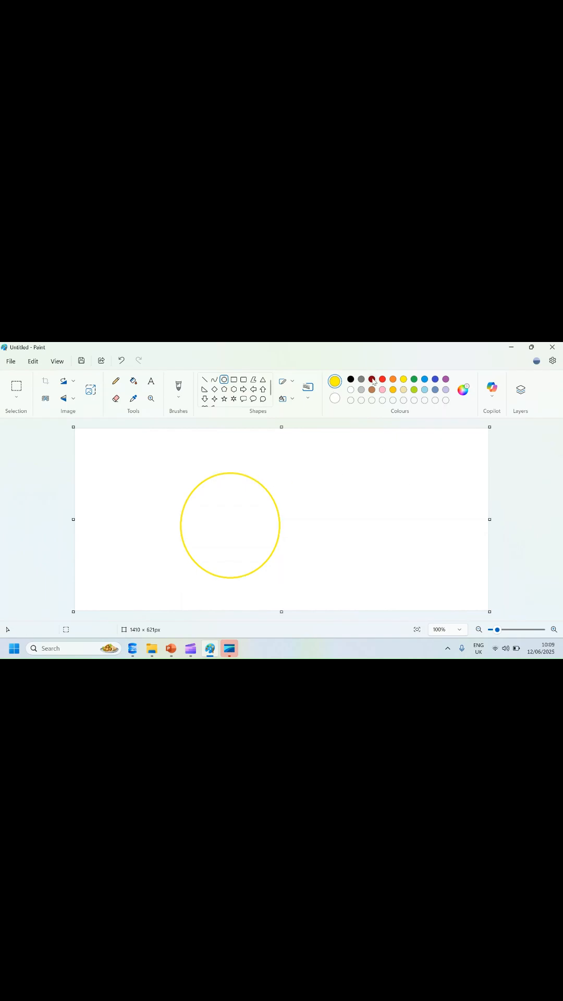
drag(244, 470, 313, 539)
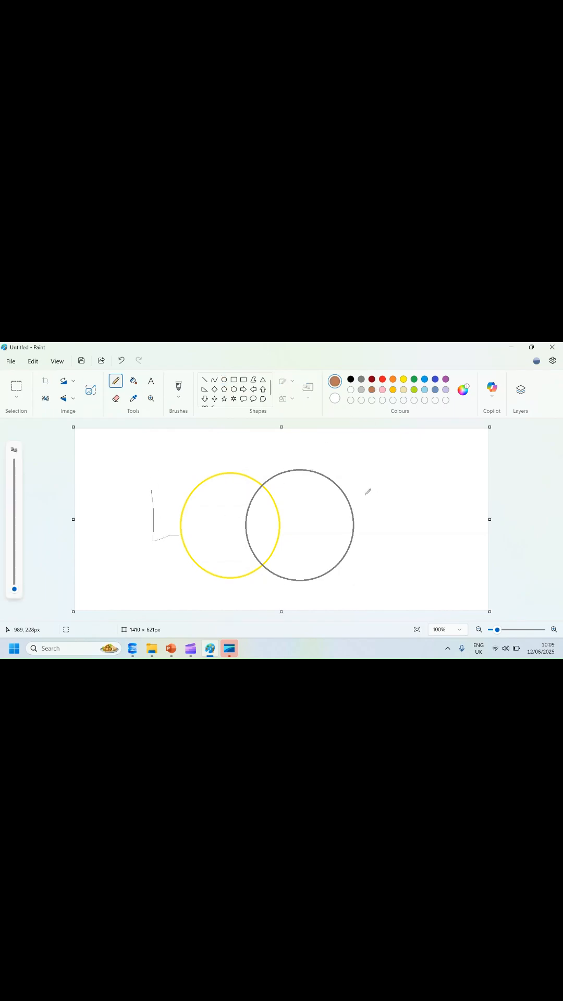
drag(370, 486, 396, 556)
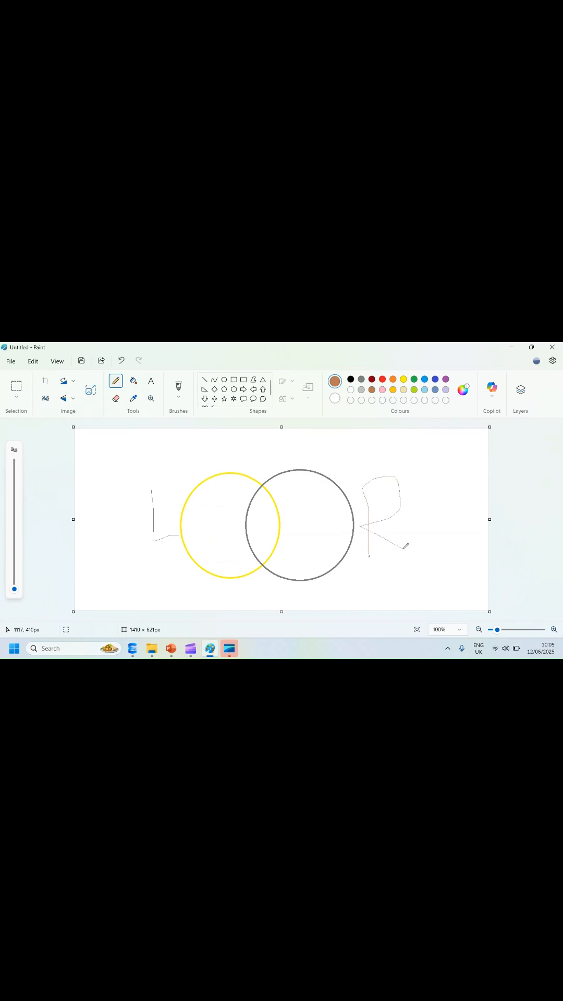
Fill the overlapping area of the two circles with blue.
click(133, 381)
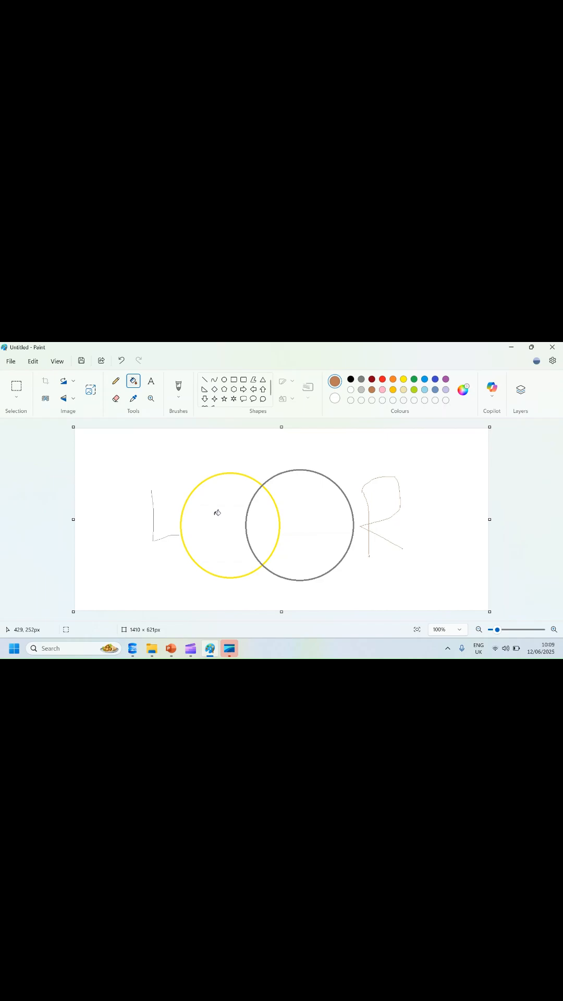
click(336, 380)
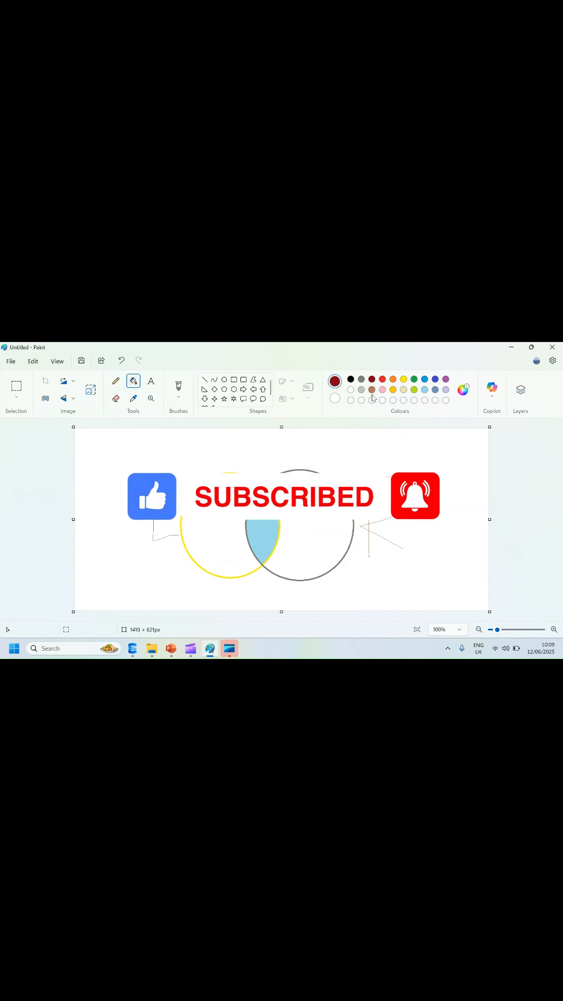
click(306, 549)
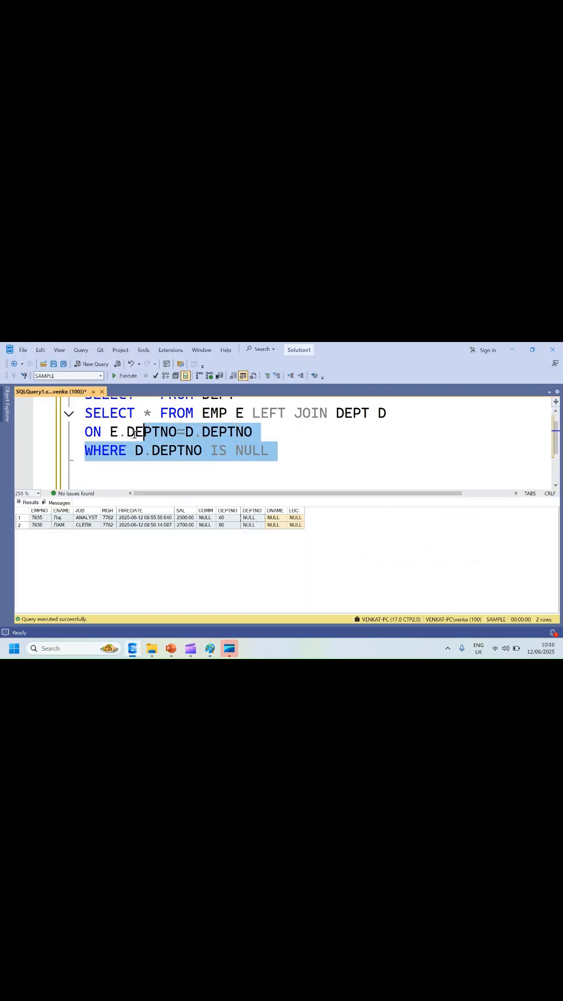
Remove the old left join, run SELECT * FROM EMP (noting department 80), then SELECT * FROM DEPT.
key(Delete)
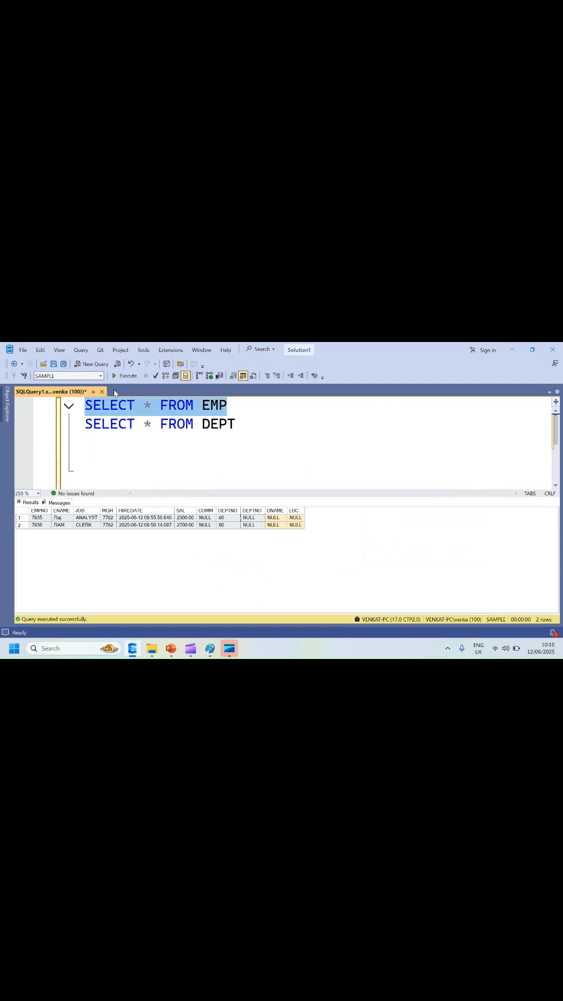
click(125, 375)
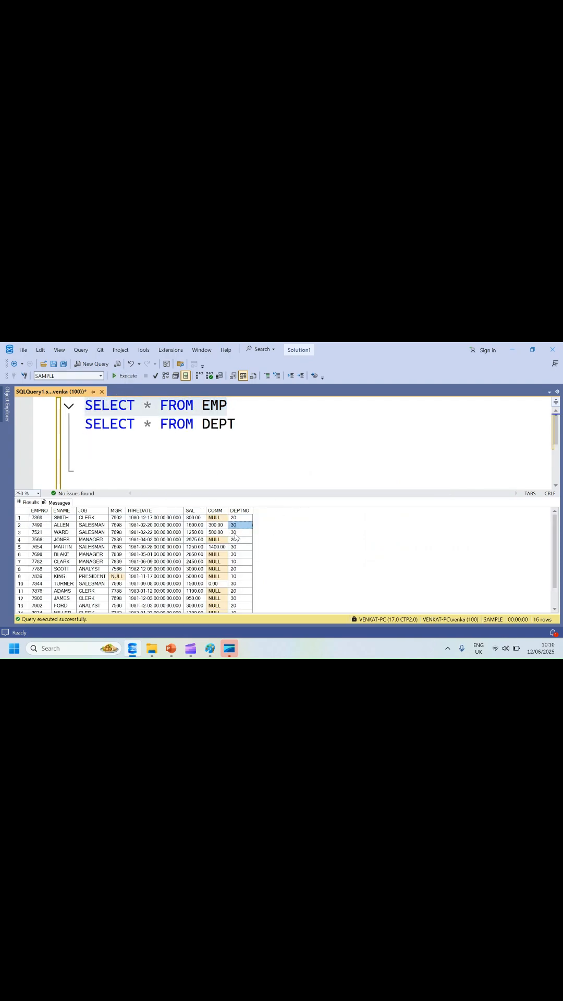
scroll(down, 3)
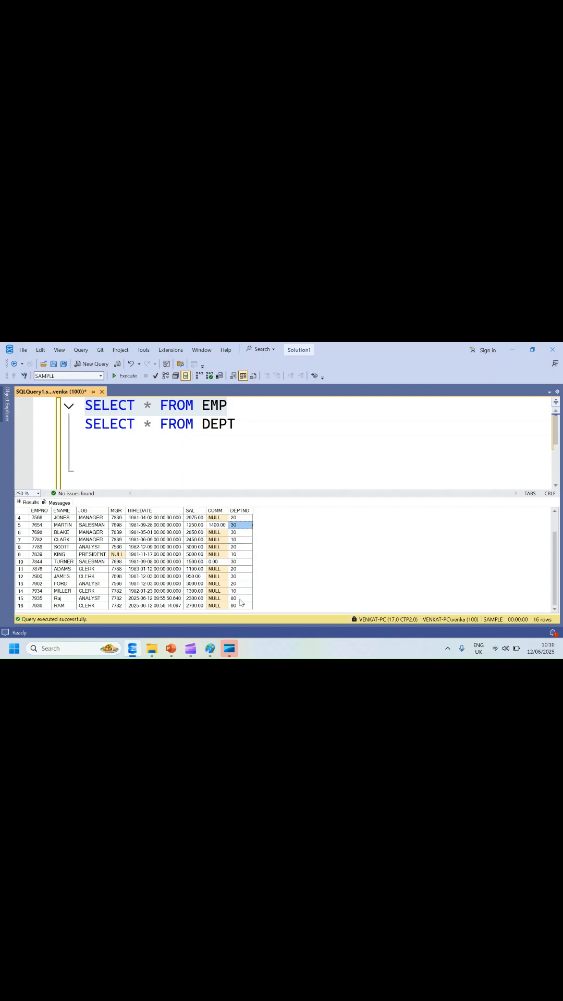
click(239, 598)
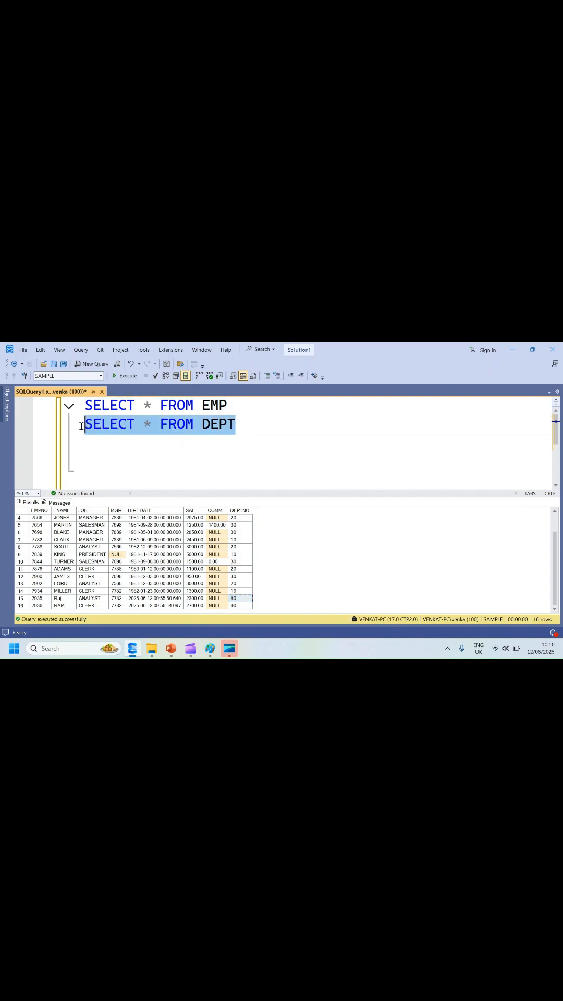
click(115, 375)
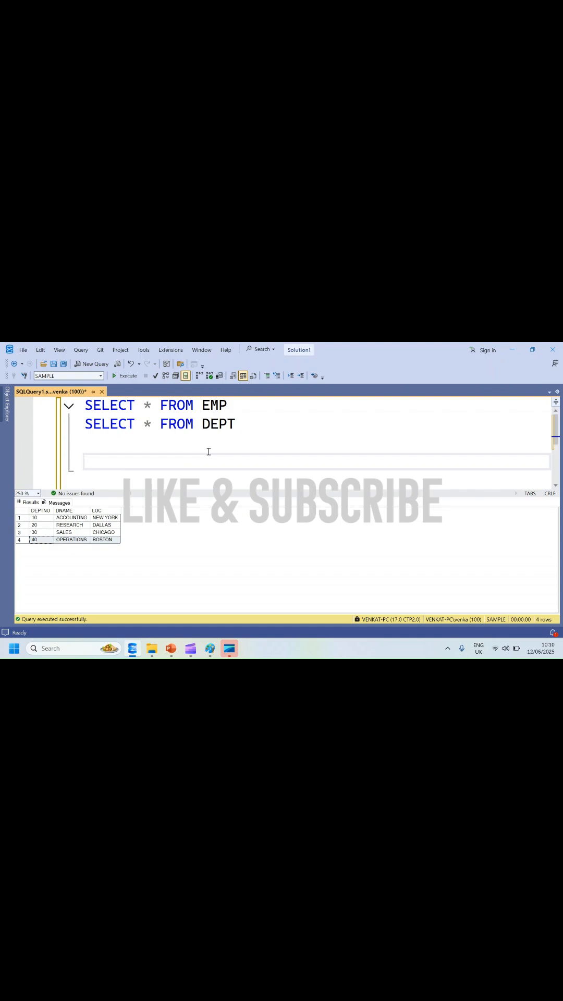
Write SELECT * FROM EMP E RIGHT JOIN DEPT D ON E.DEPTNO=D.DEPTNO and select it.
text(SELECT)
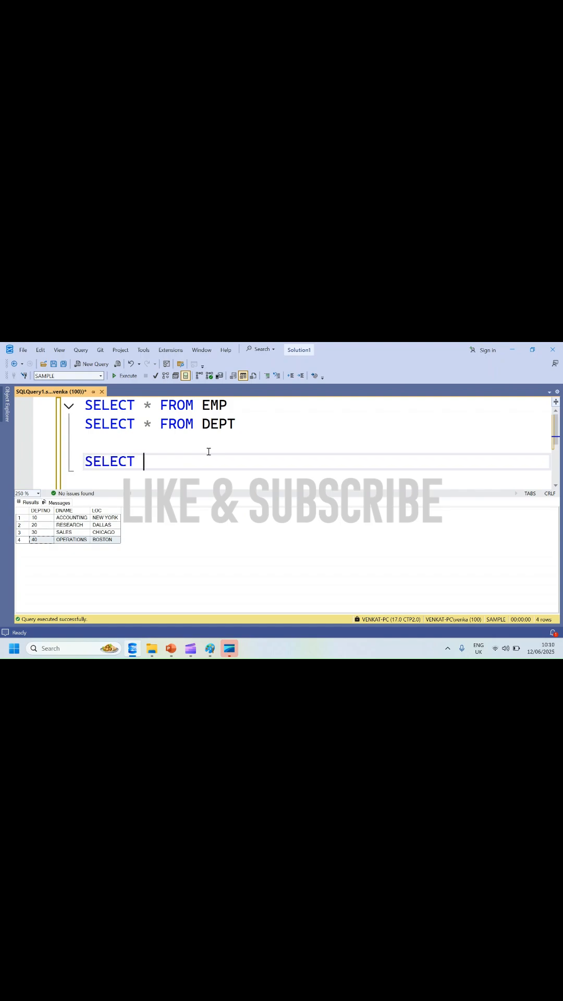
text(* FROM EMP)
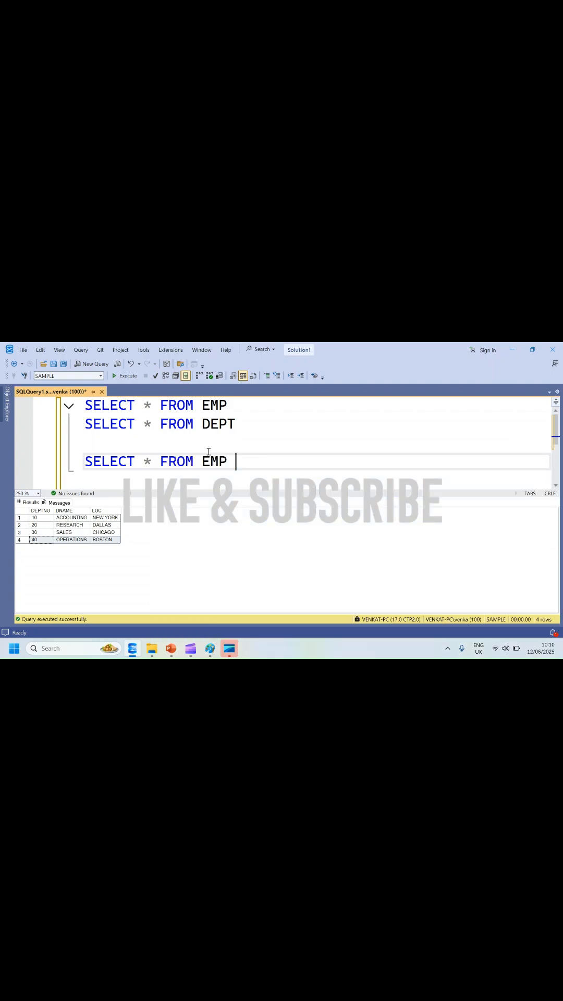
text(E RI)
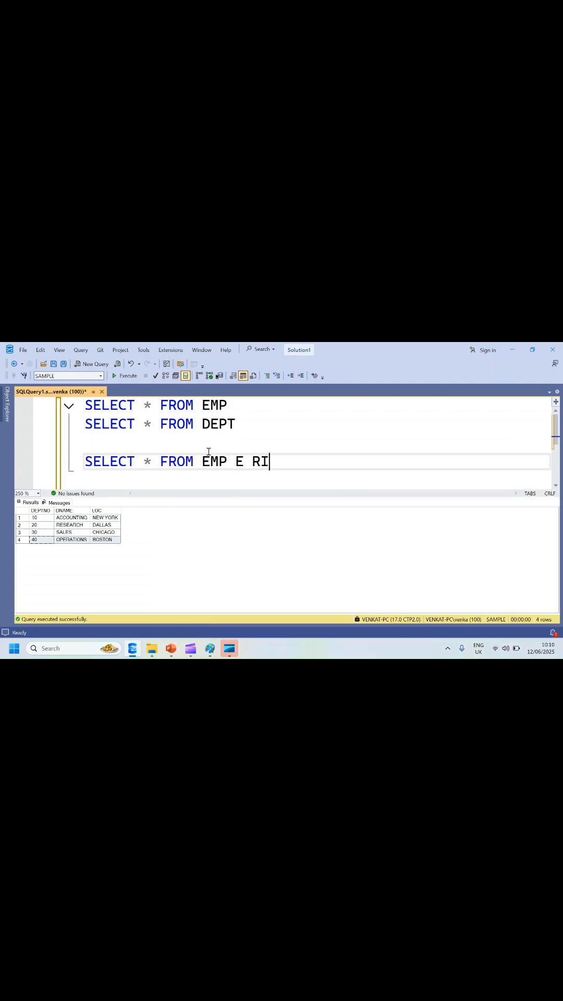
text(GHT JOIN)
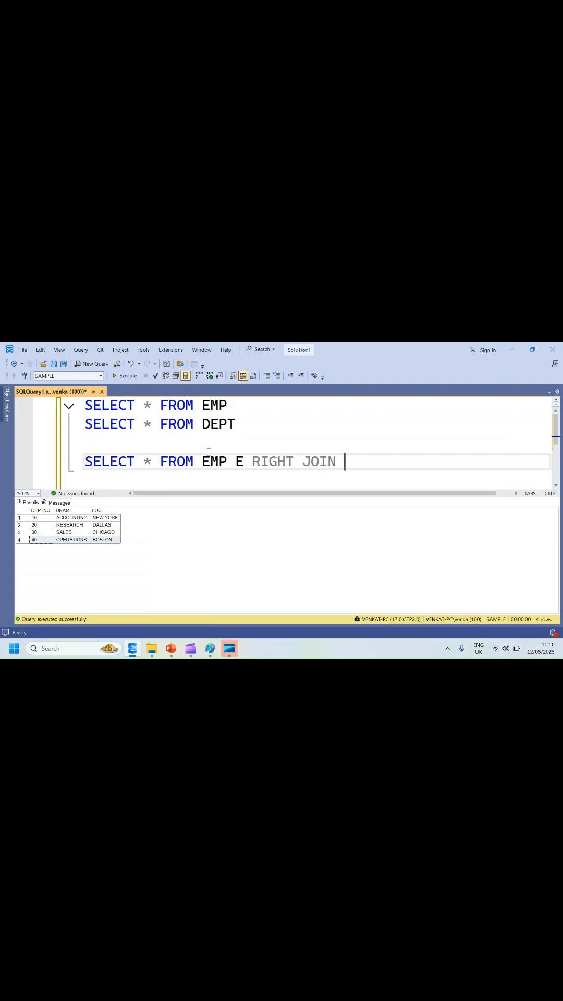
text(DEPT D)
text(ON E)
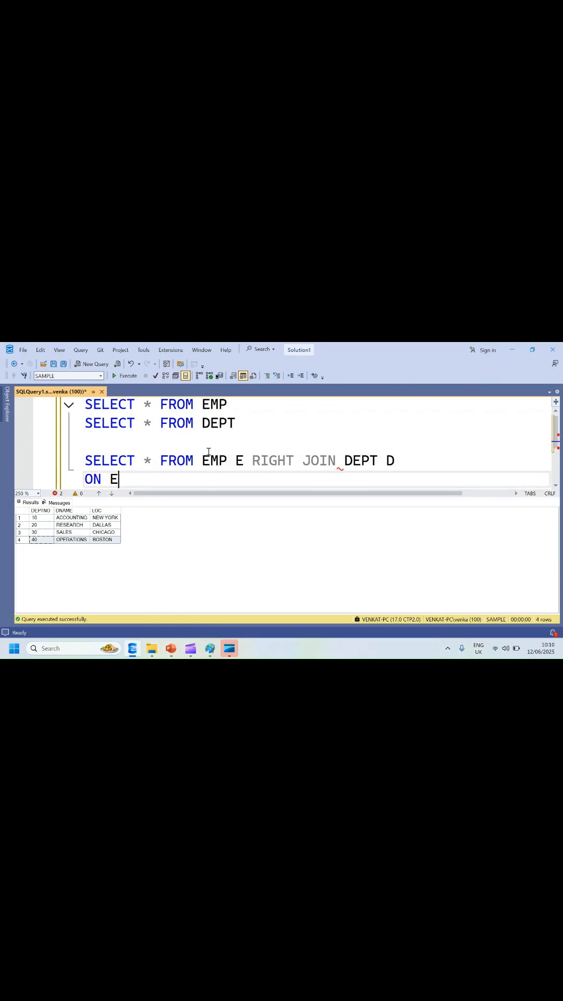
text(.E)
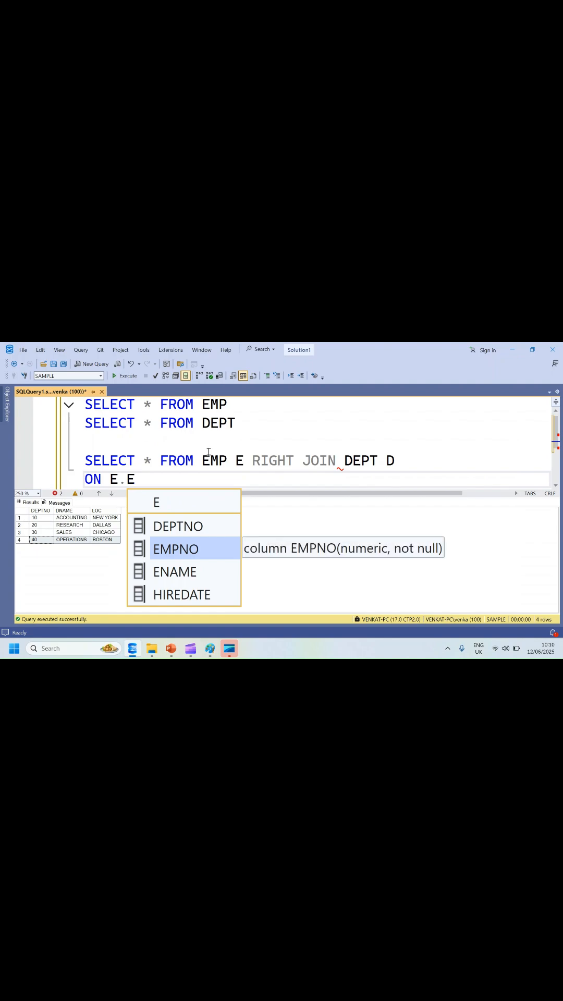
text(DEPTNO=)
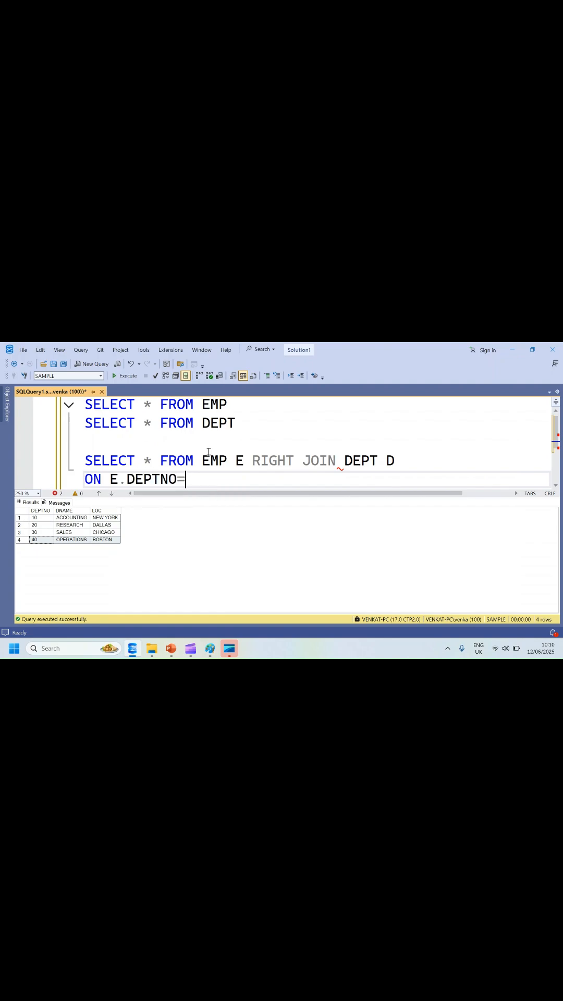
text(D.DEPTNO)
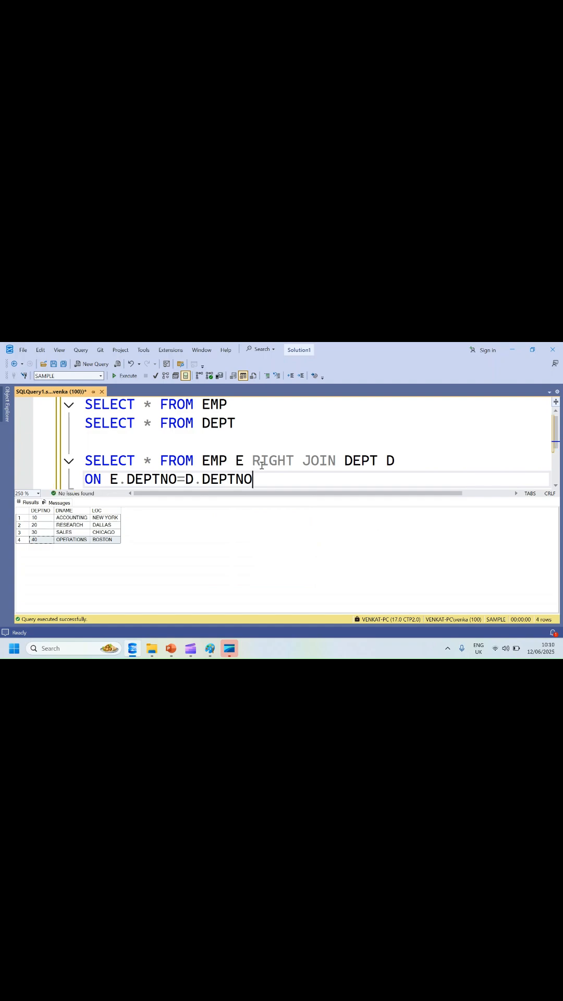
drag(85, 461, 253, 480)
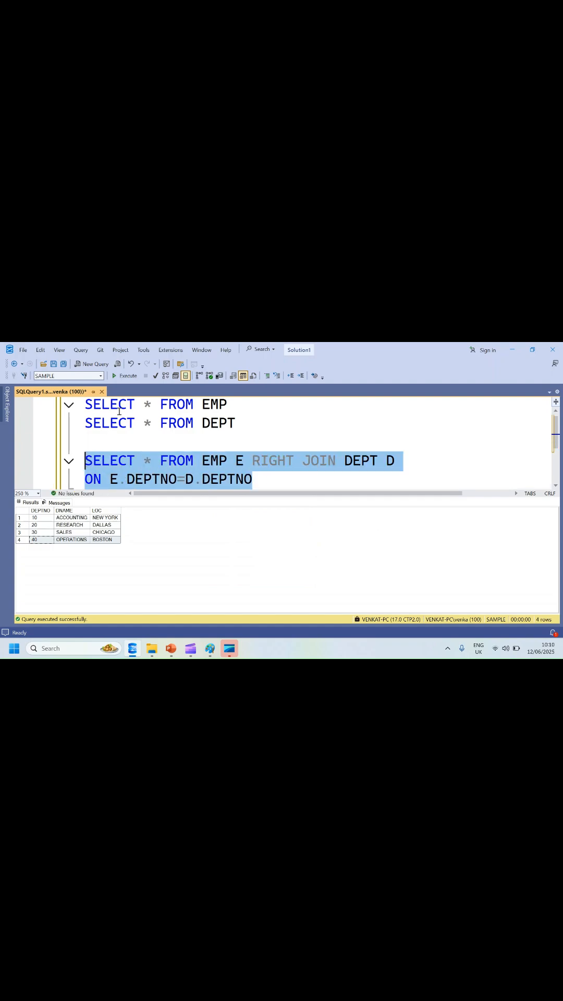
Run the right join and point out row 15: NULL employee columns for department 40, OPERATIONS in BOSTON.
click(126, 375)
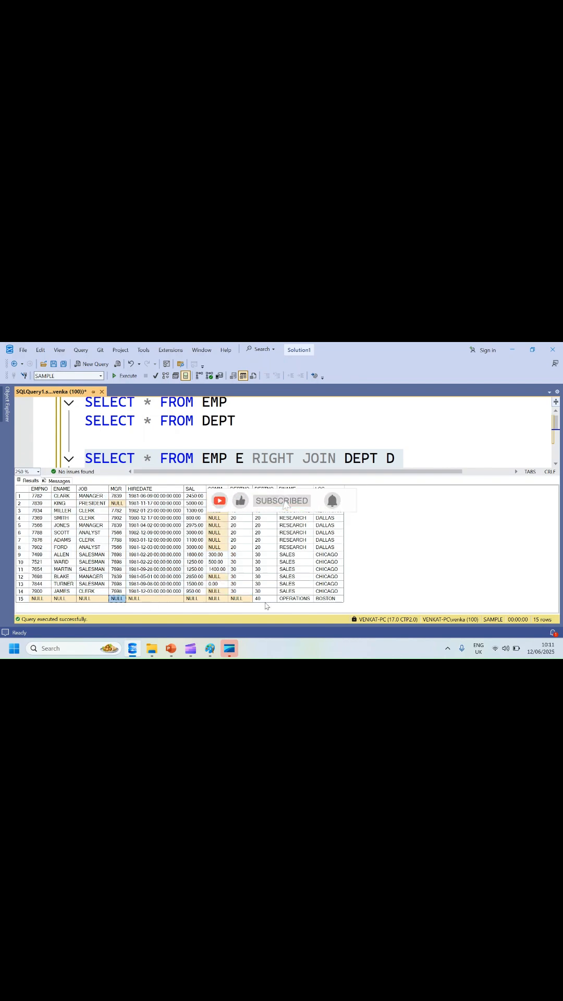
click(294, 598)
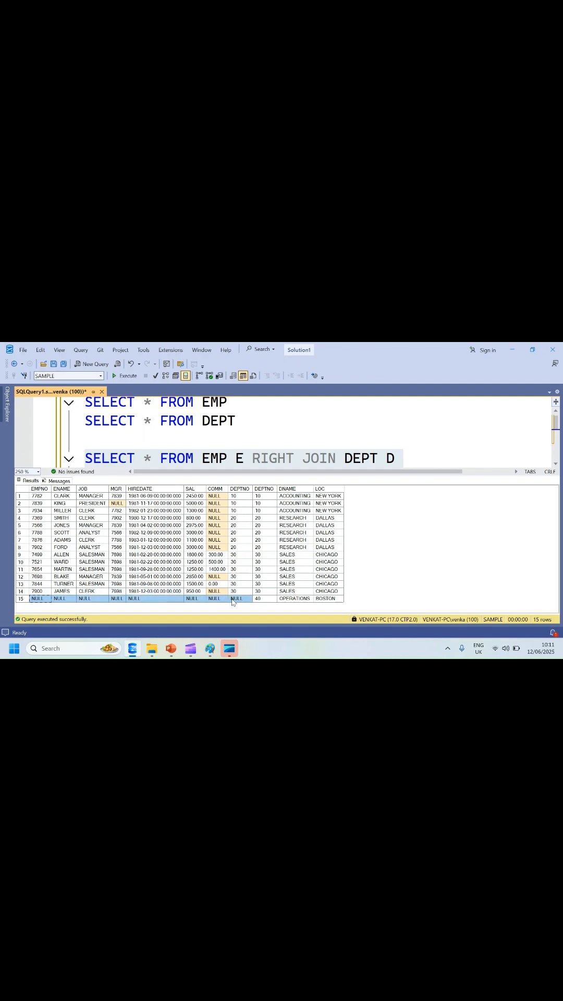
click(294, 598)
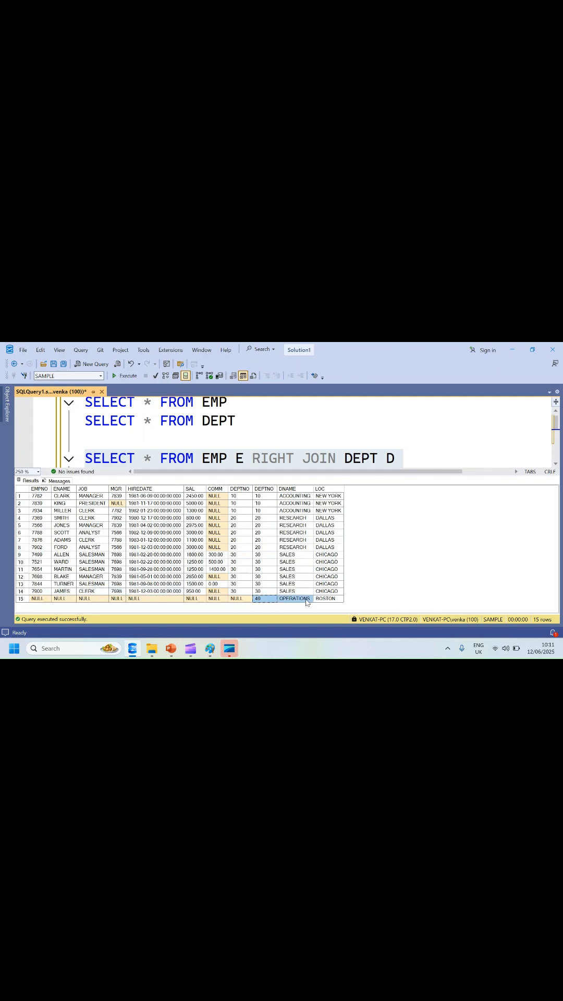
click(325, 599)
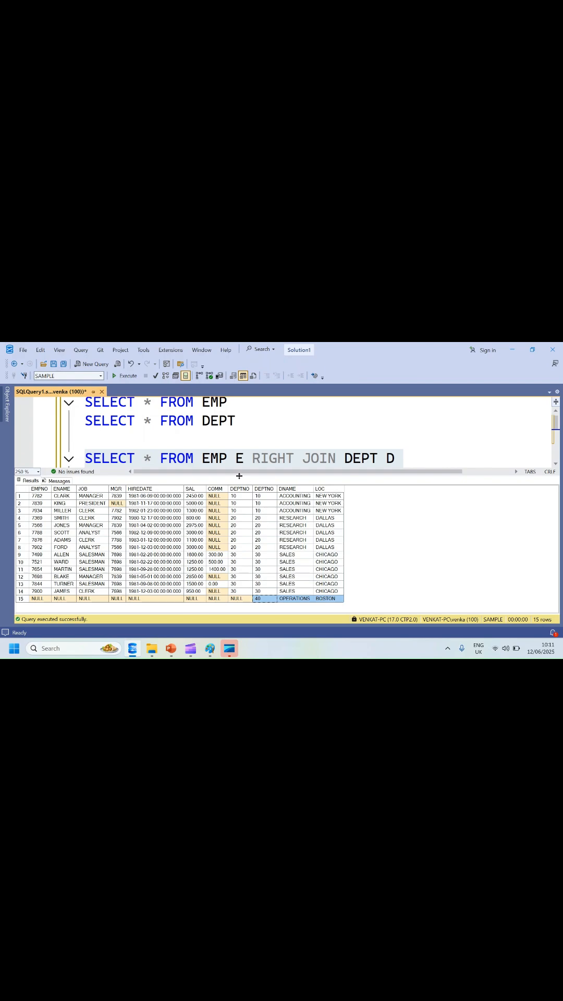
text(ON E.DEPTNO=D.DEPTNO)
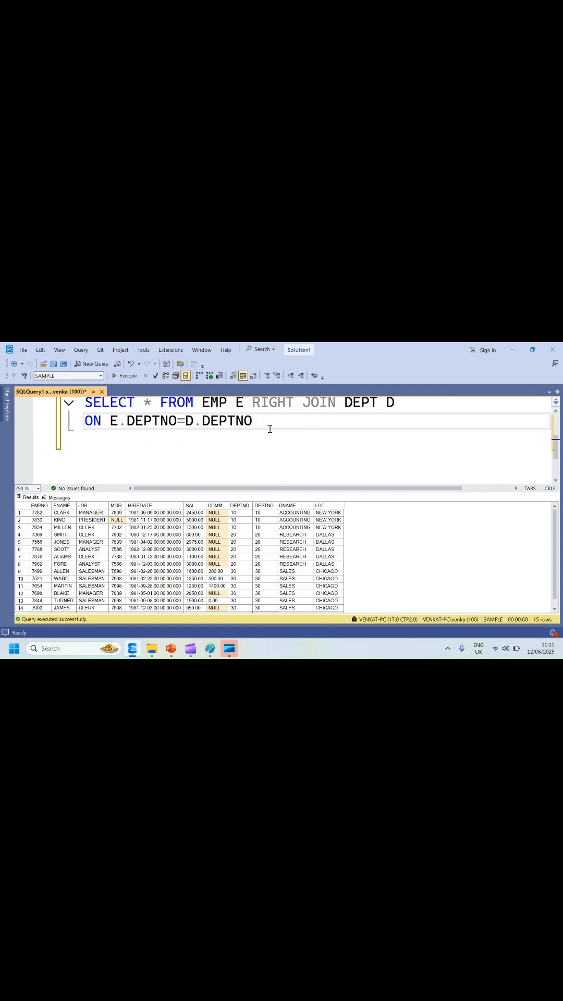
Add WHERE E.DEPTNO IS NULL beneath the ON clause of the right join.
text(WHERE)
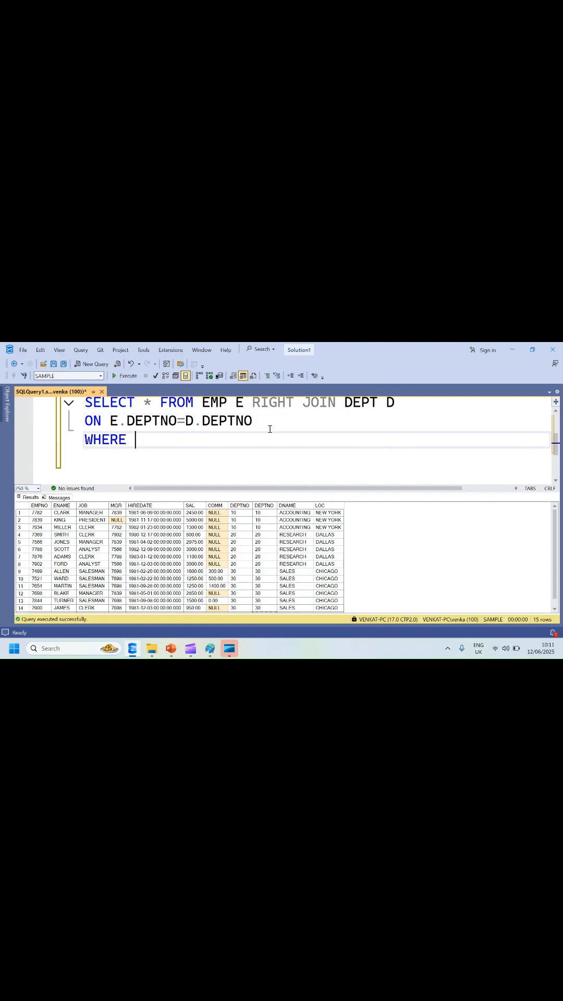
text(E.De)
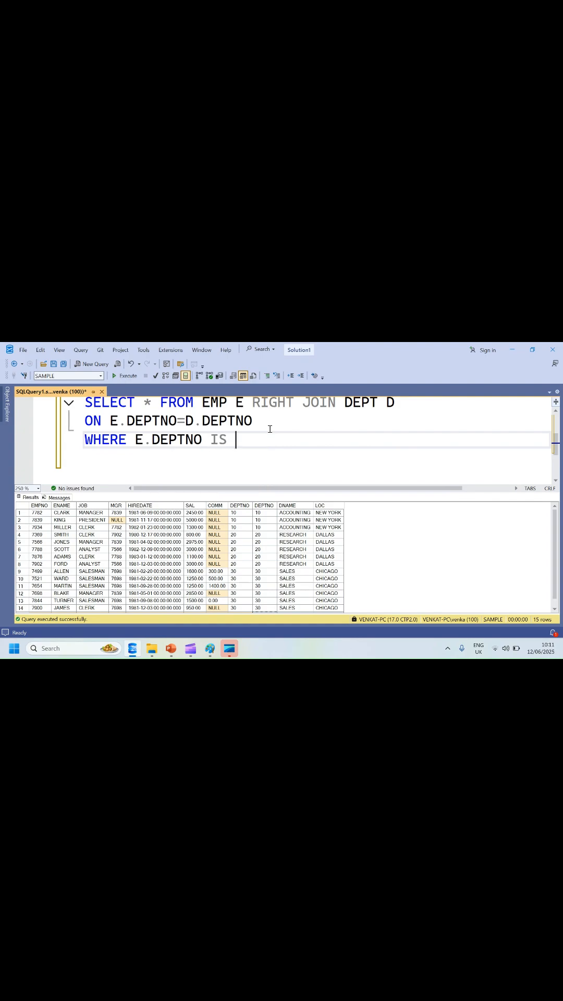
text(NULL)
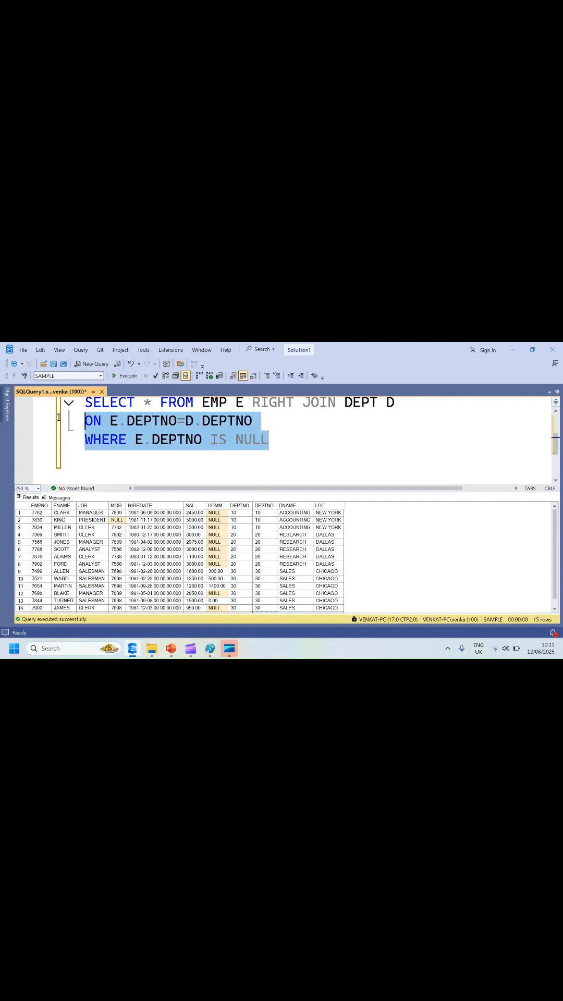